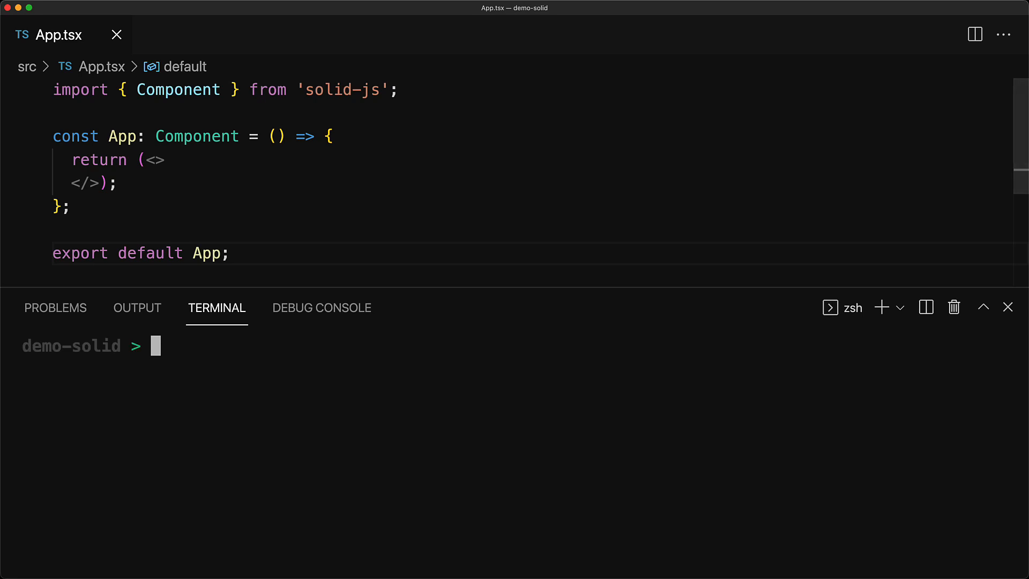
Start the development server with npm start in the integrated terminal
text(npm start)
text(Co)
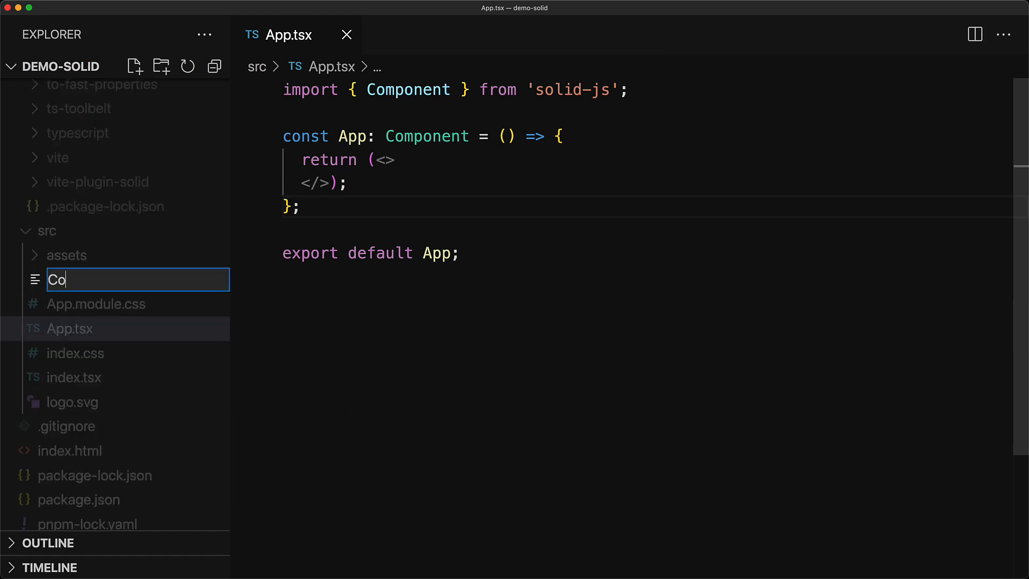
Create Counter.tsx and import Component and createSignal from 'solid-js'
key(Enter)
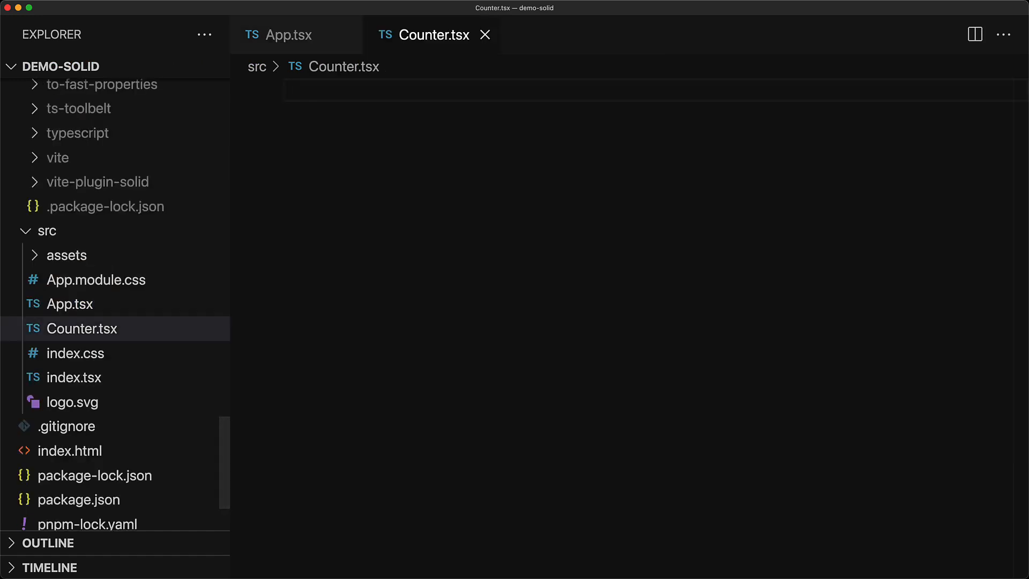
text(import { Component, createSignal } from 'solid-)
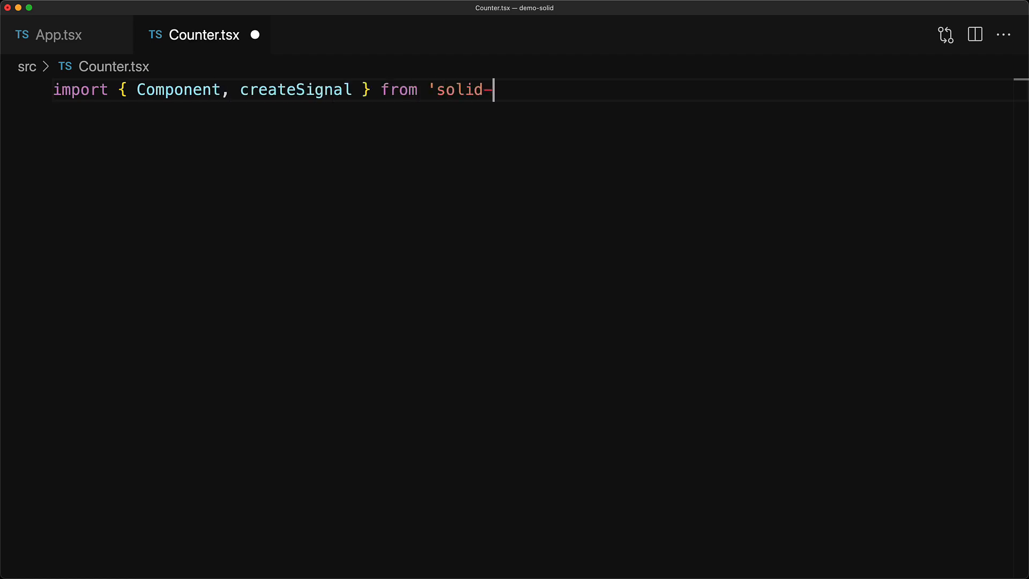
text(js';)
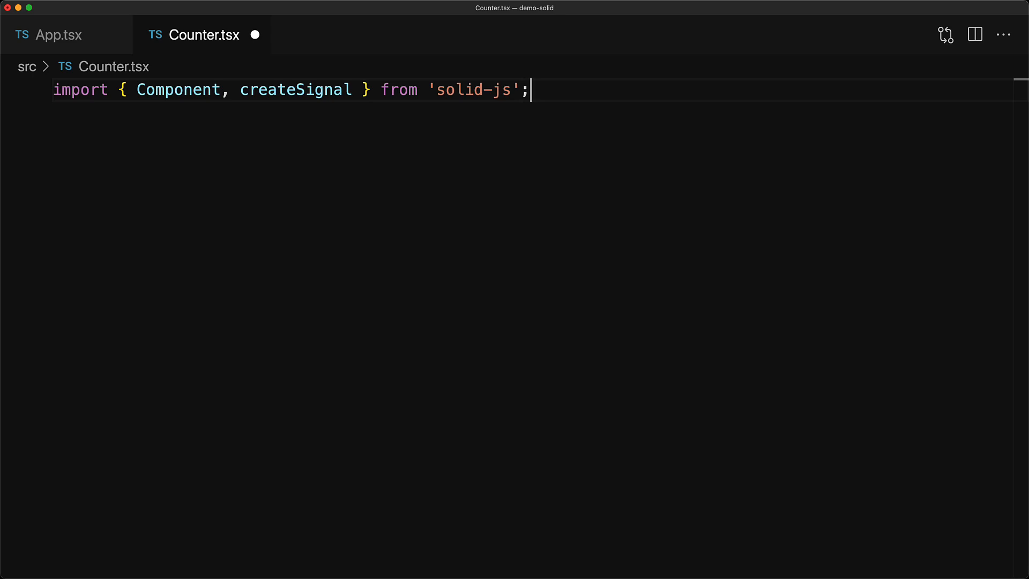
Write a createCounter function returning createSignal(0) and a CounterProps type from its ReturnType
text(// Component)
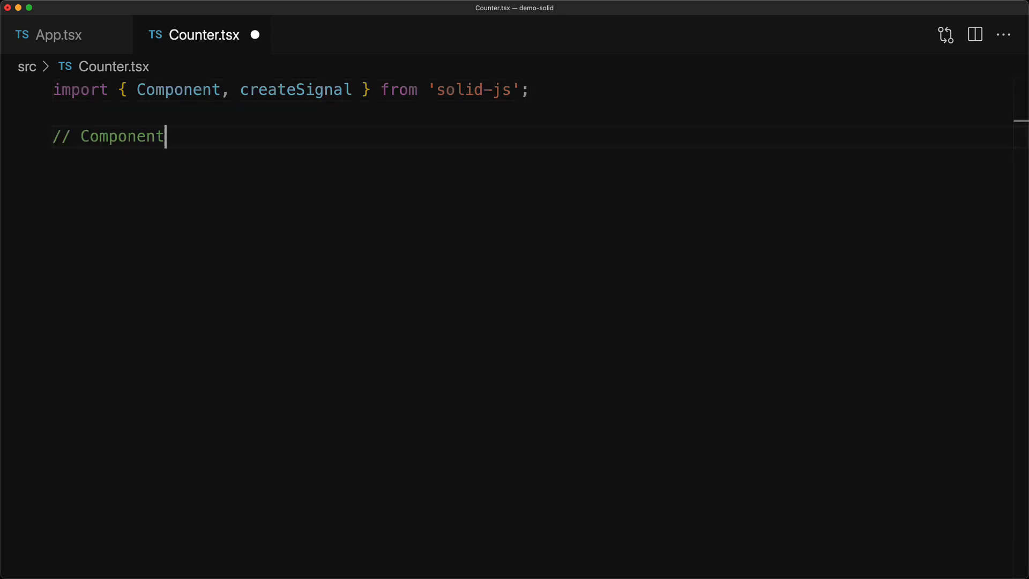
text(State)
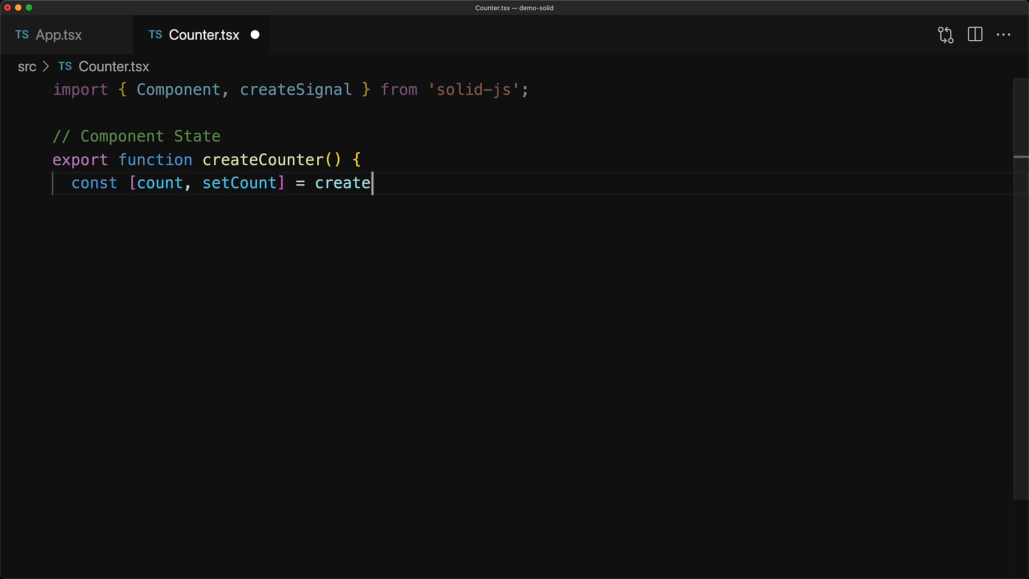
text(Signal(0);)
text(return { count, setCount };)
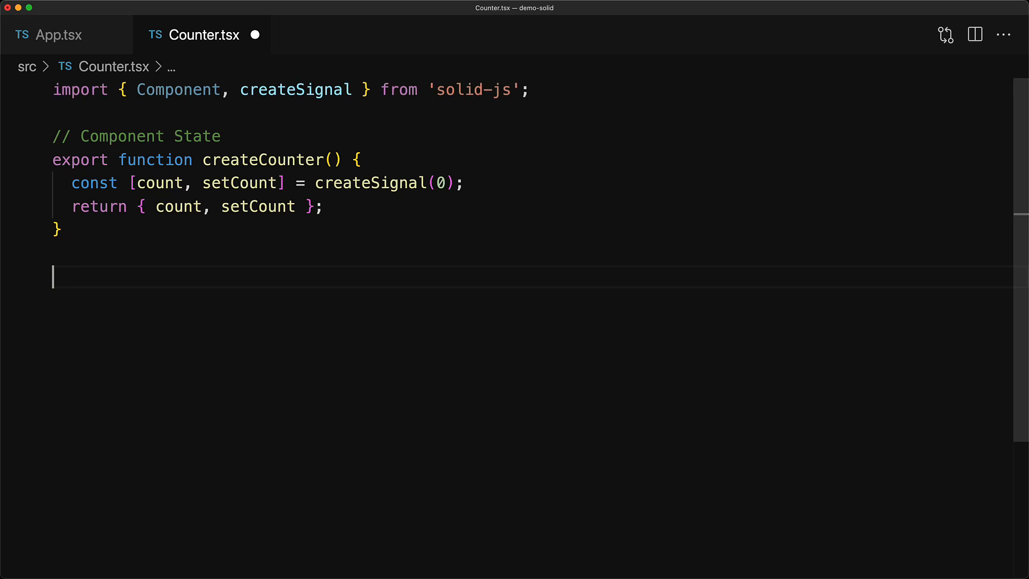
text(// Component Props)
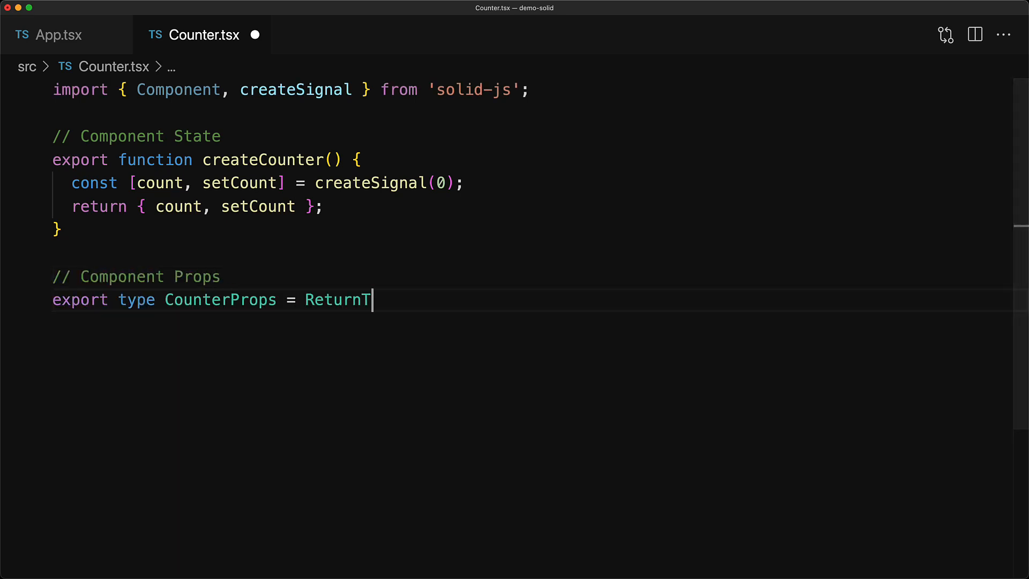
text(ype<typeof createCounter>;)
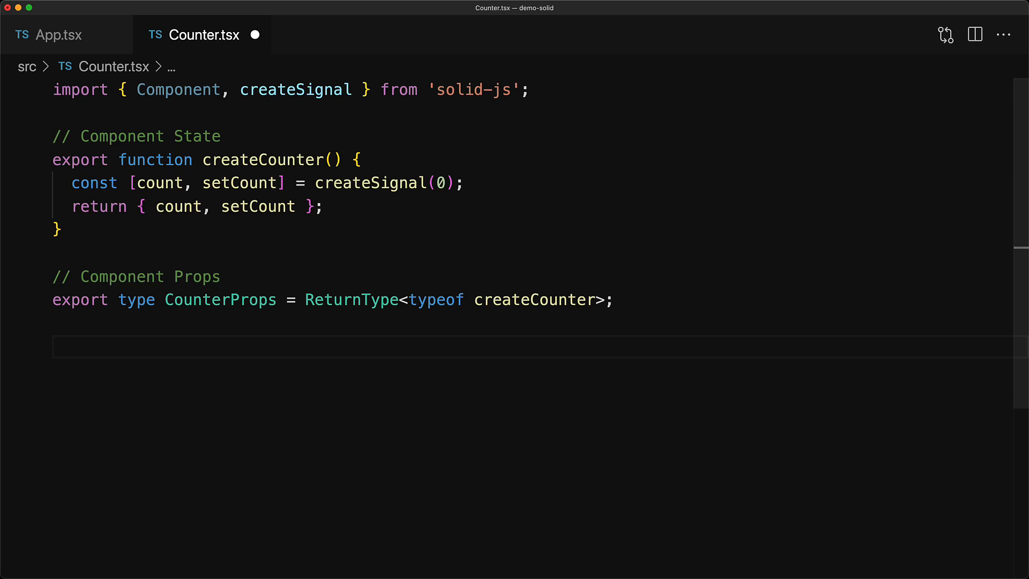
Export a Counter component with a 'You clicked N times' paragraph and an incrementing Click me button, then move to App.tsx
text(// Component)
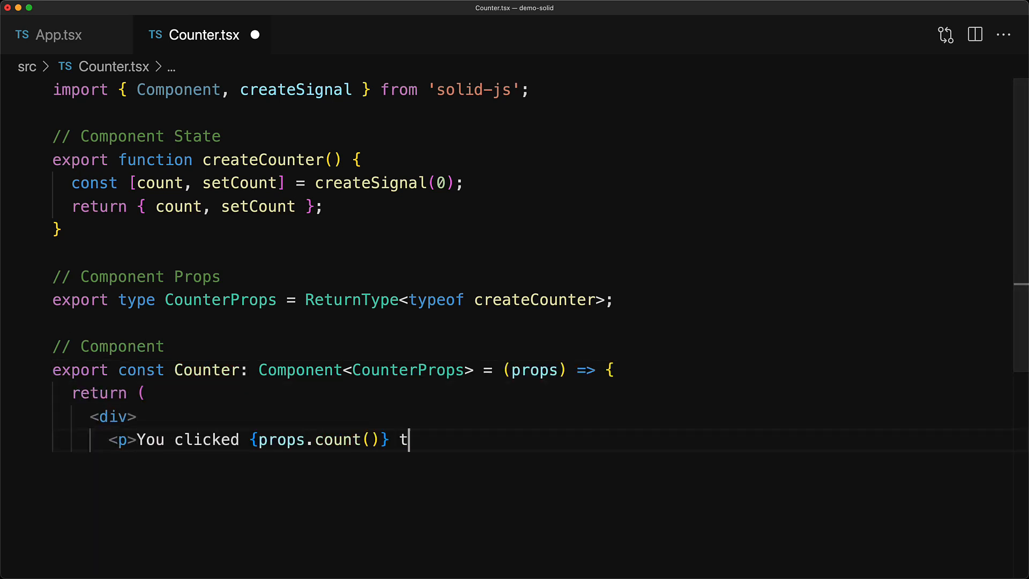
text(imes</p>)
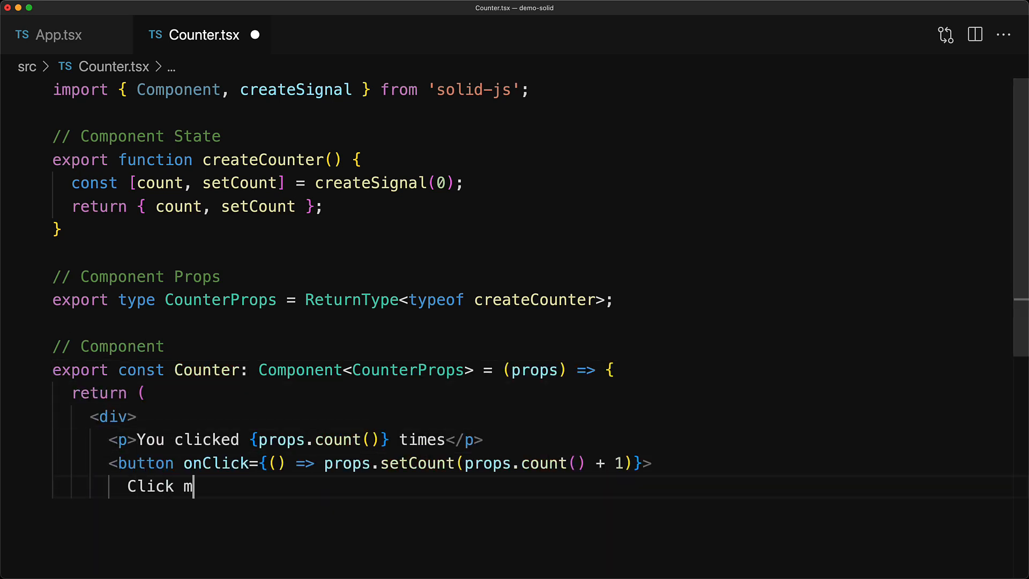
text(e)
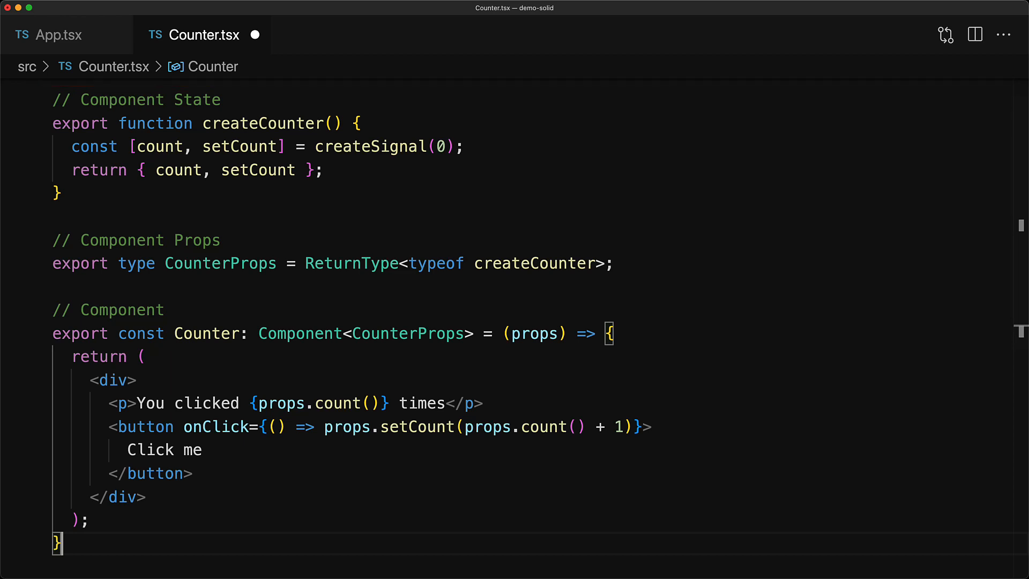
click(47, 34)
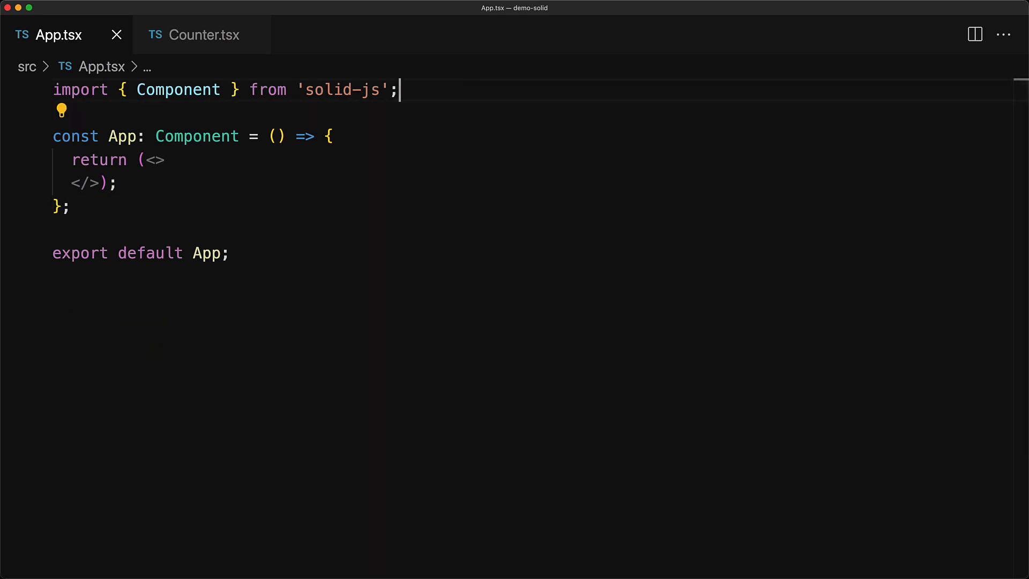
Import createCounter, CounterProps and Counter from './Counter' and begin a const declaration in App
text(import { createCounter, CounterProps, Counte)
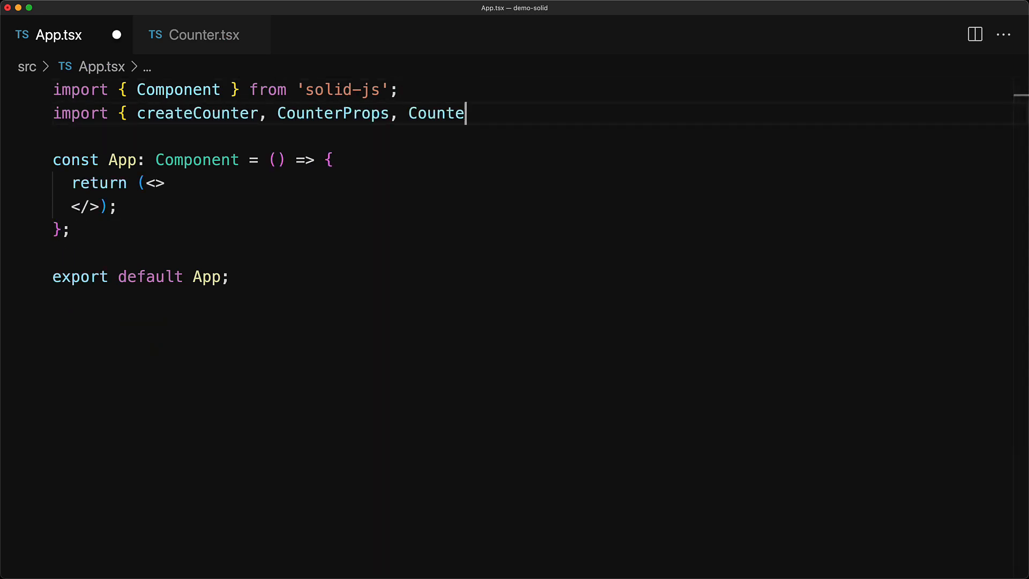
text(r } from './Counter';)
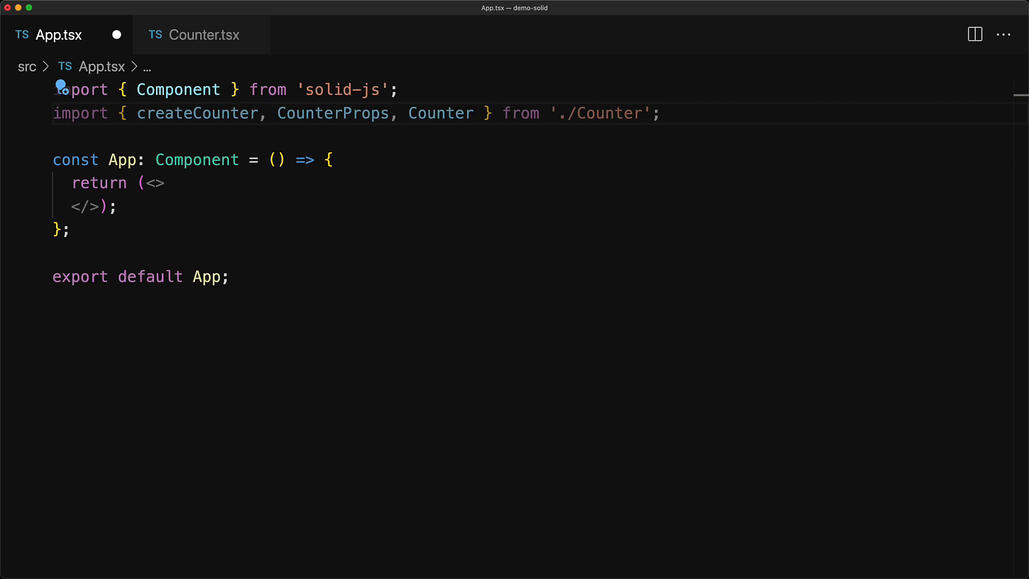
text(const)
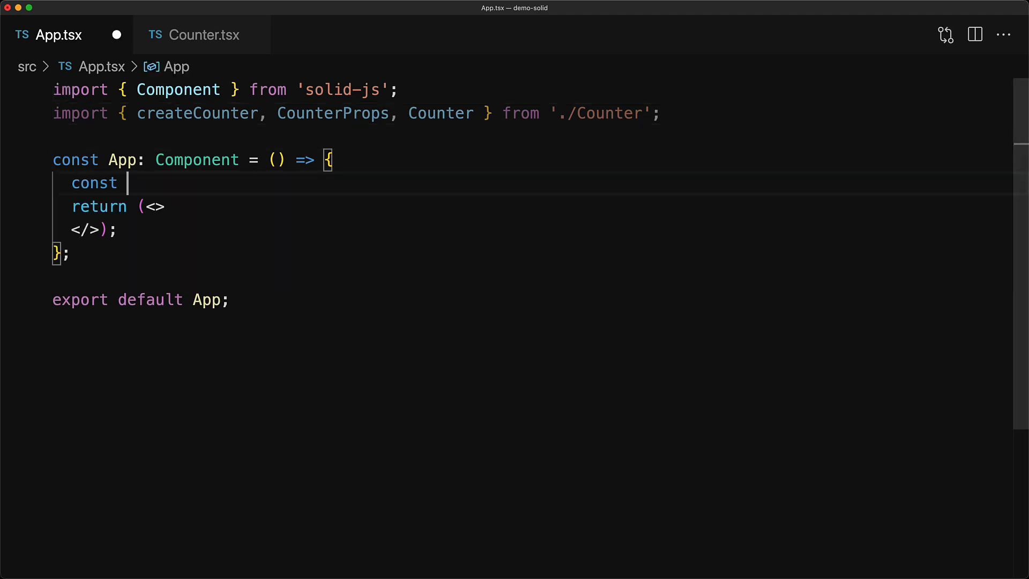
Declare counterOne with createCounter() and render <Counter {...counterOne} /> in the fragment
text(counterOne = createCounter();)
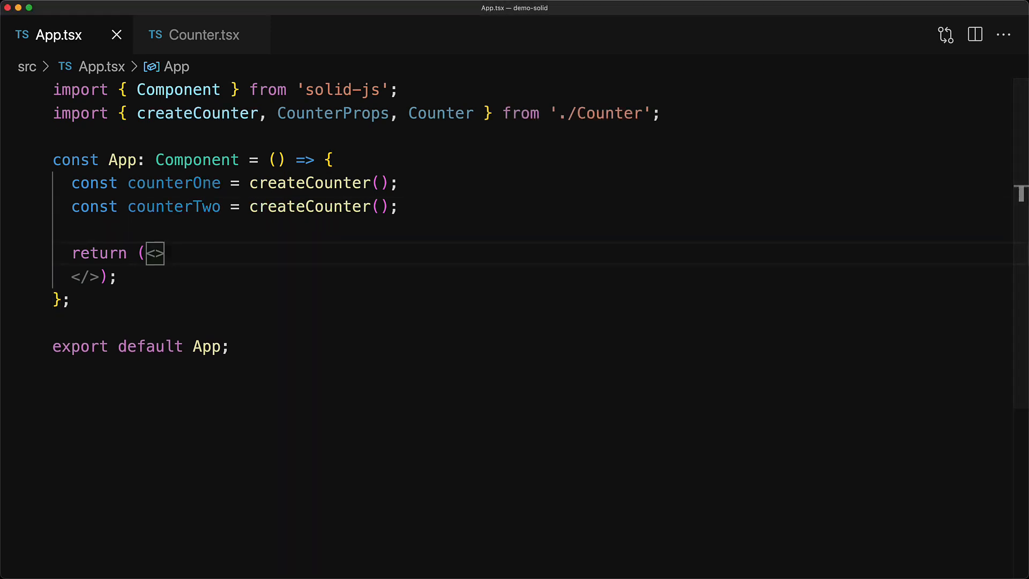
text(<Counter {...counterOne} />)
text(<Counter {...counterTwo} />)
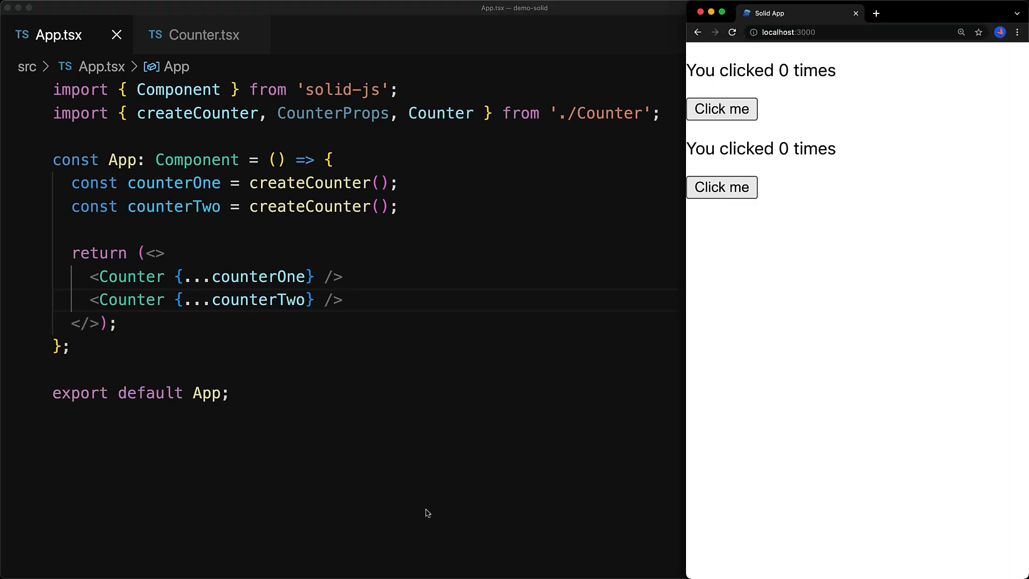
Increment a counter with its Click me button on the localhost:3000 page
click(721, 109)
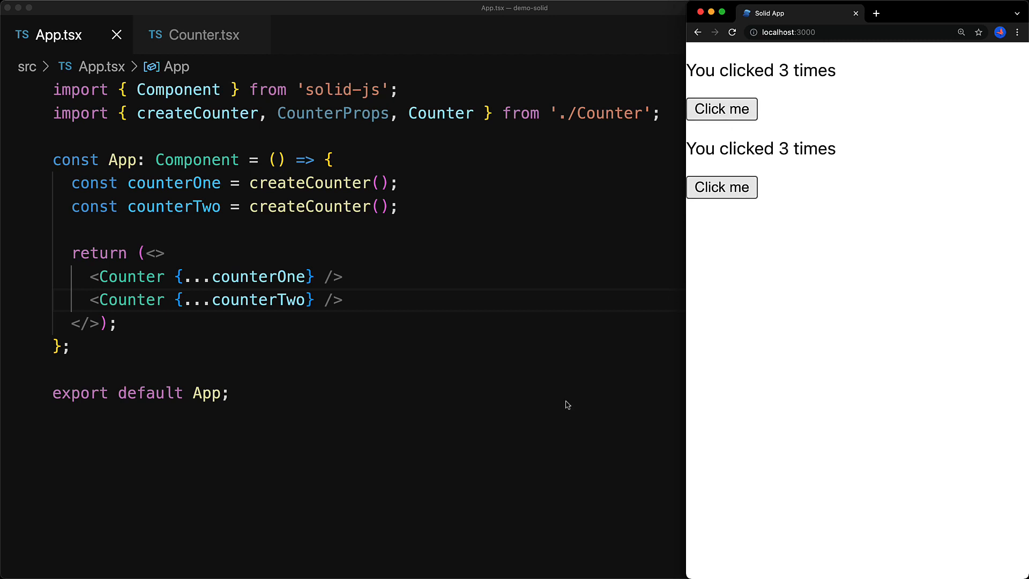
mouse_move(470, 441)
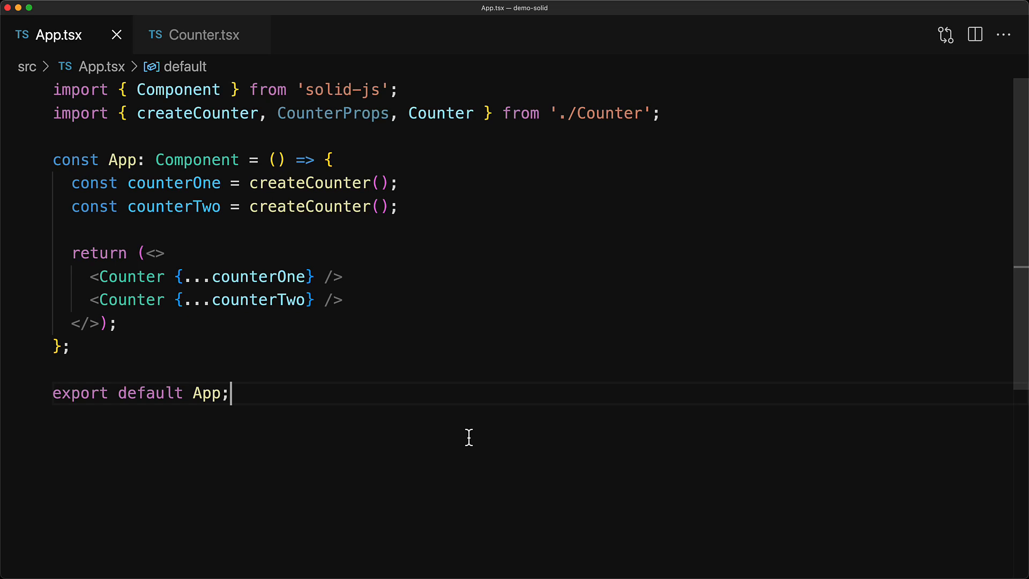
Render <p>Total Count: {counterOne.count() + counterTwo.count()}</p> in App
text(<p>Total Count: {counterOne.)
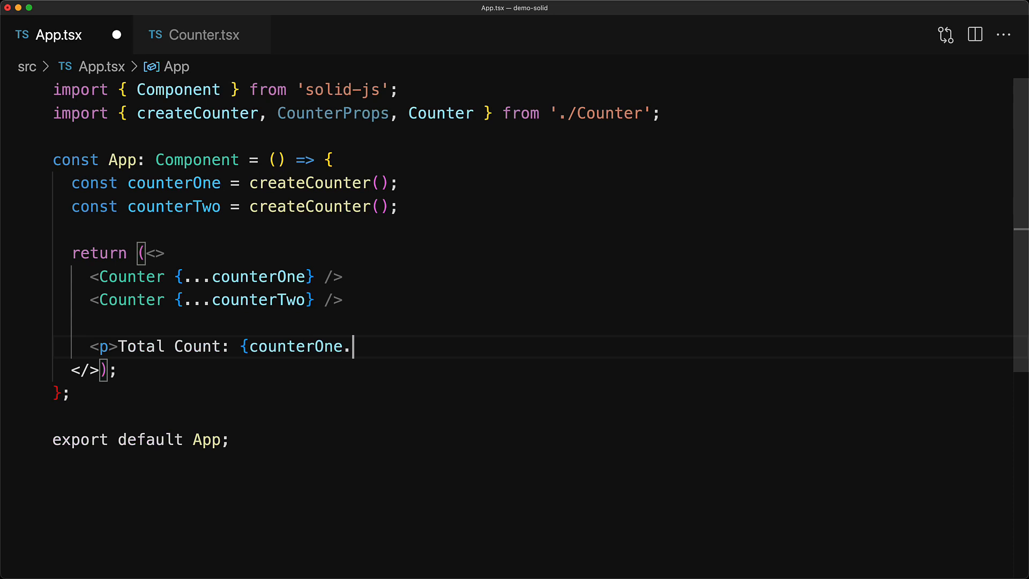
text(count() + counterTwo.count()}</p>)
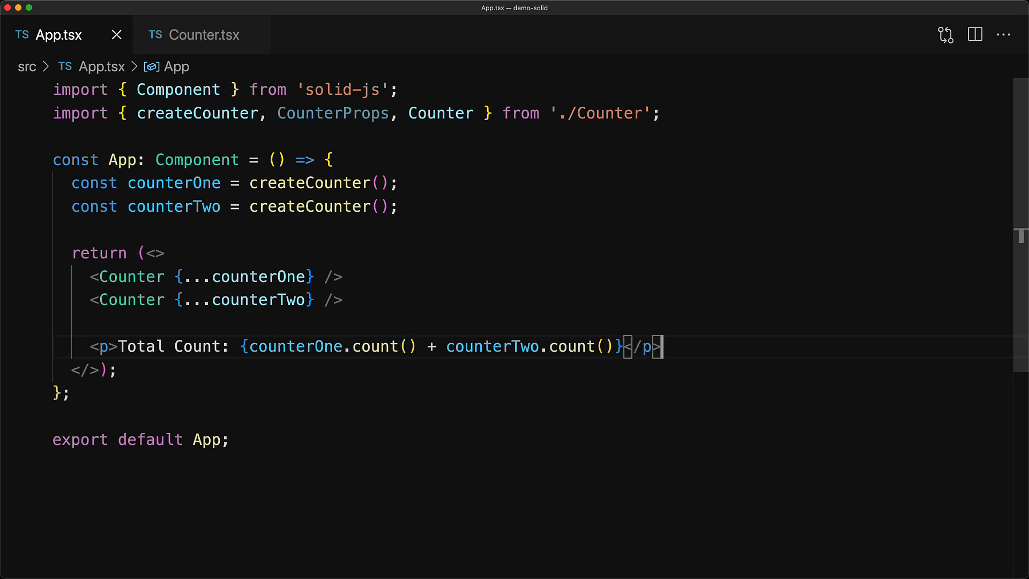
mouse_move(446, 319)
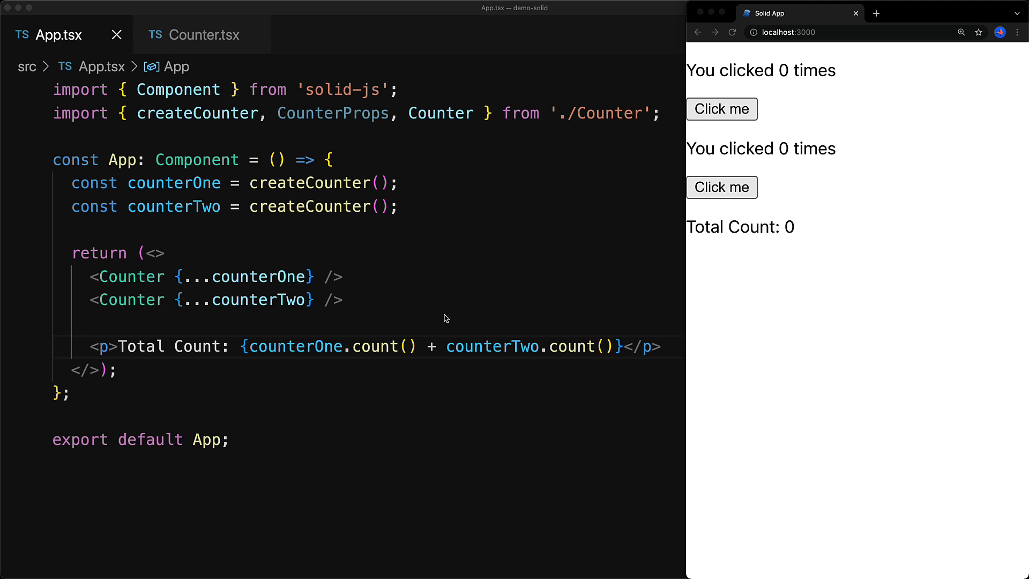
Click the first counter once and the second counter twice on the localhost:3000 page
click(722, 110)
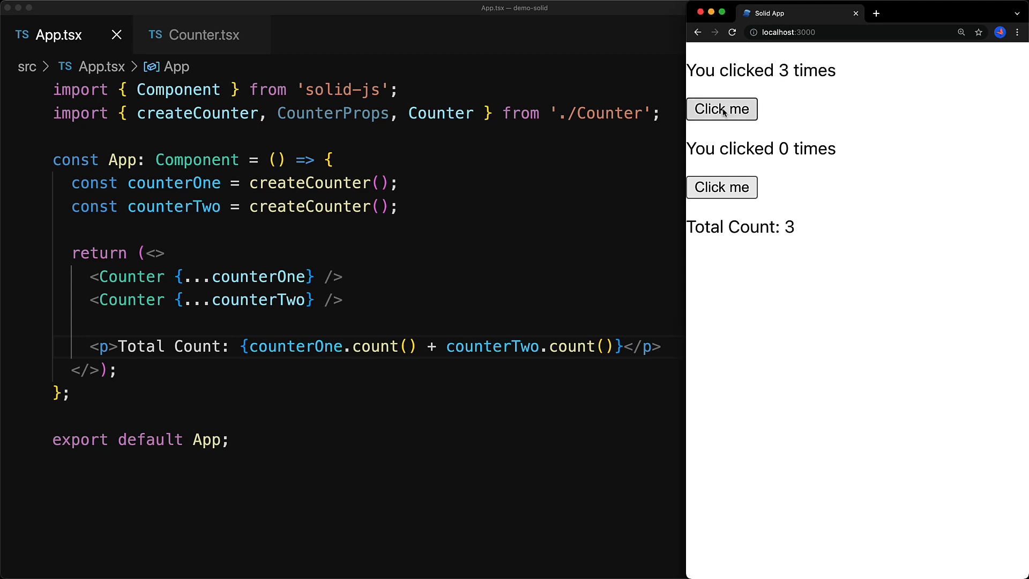
click(720, 186)
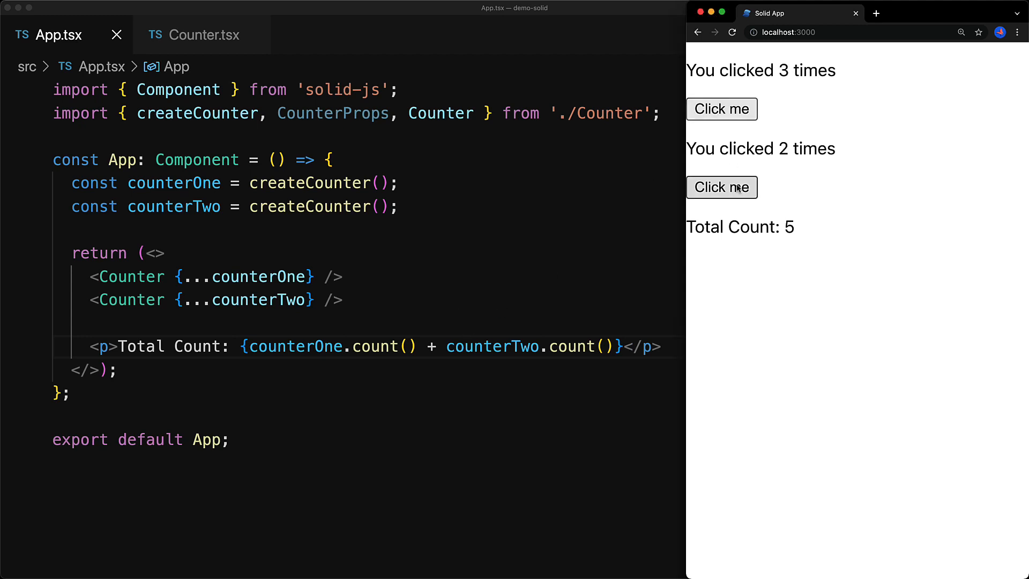
click(721, 186)
text(, createSignal, For)
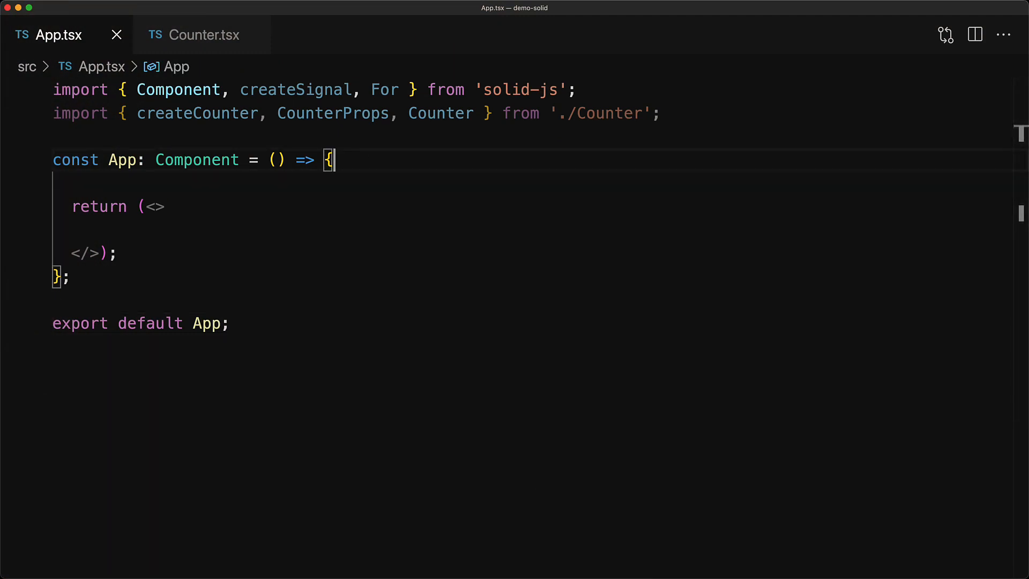
Declare const [counters, setCounters] = createSignal<CounterProps[]>([]) in App
text(const [counters, setCounters] = createSignal<CounterProps[]>([]);)
text(setCounters([...counters(), createCounter()]);)
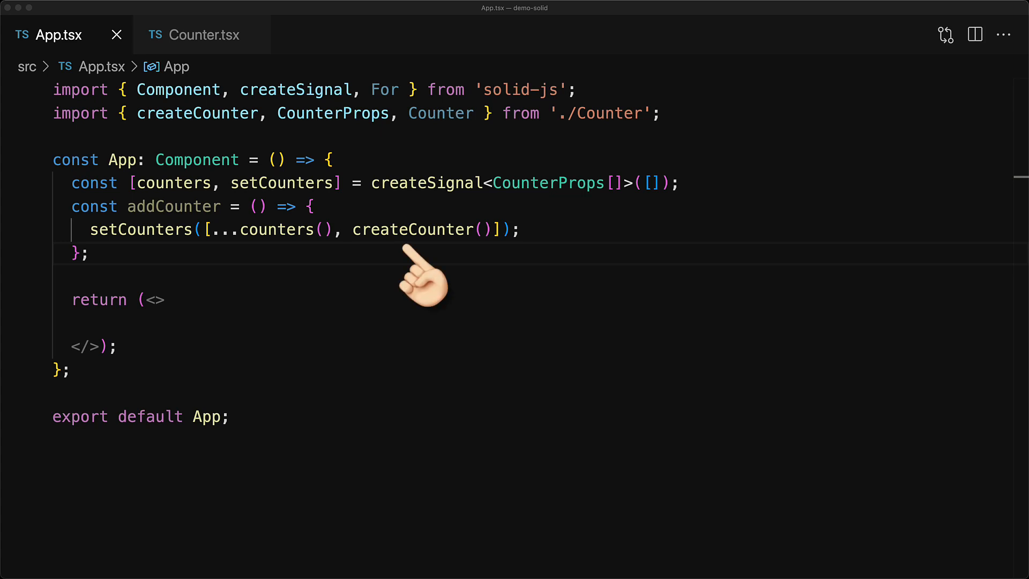
mouse_move(254, 317)
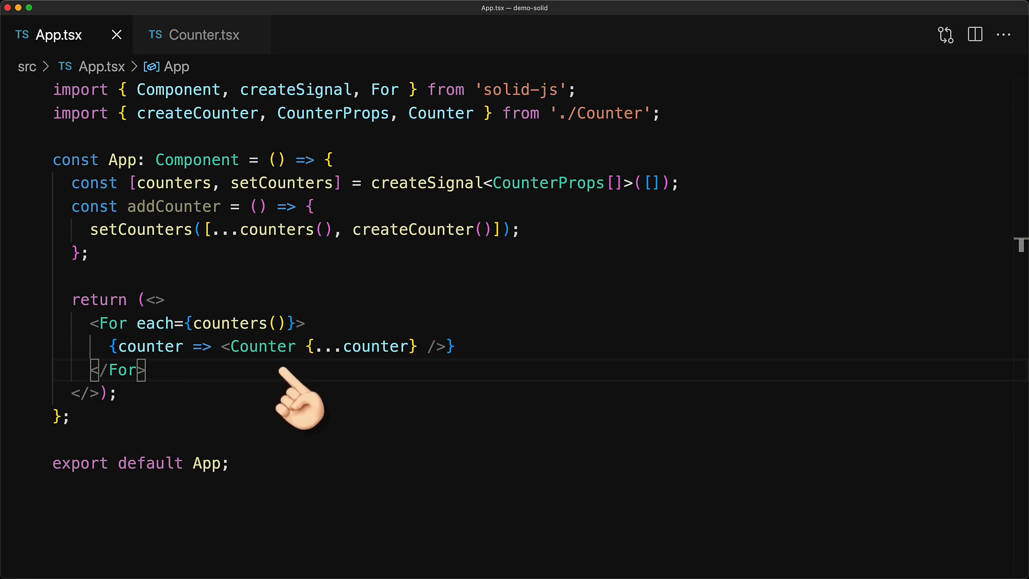
Add an Add Counter button with onClick={addCounter} and a Total Count paragraph reducing counters() by count()
key(Enter)
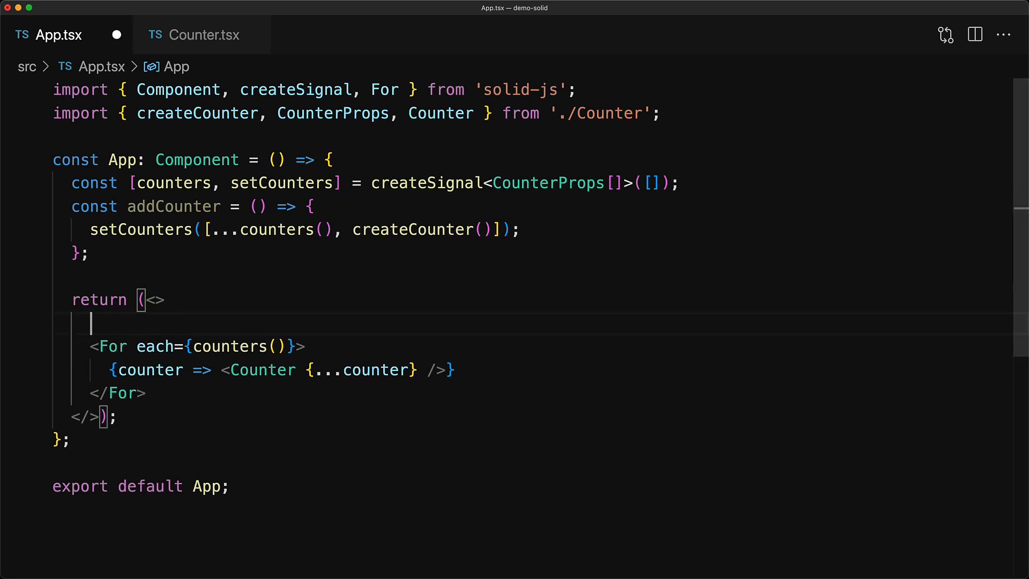
text(<button onClick={addCounter}>Add Coun)
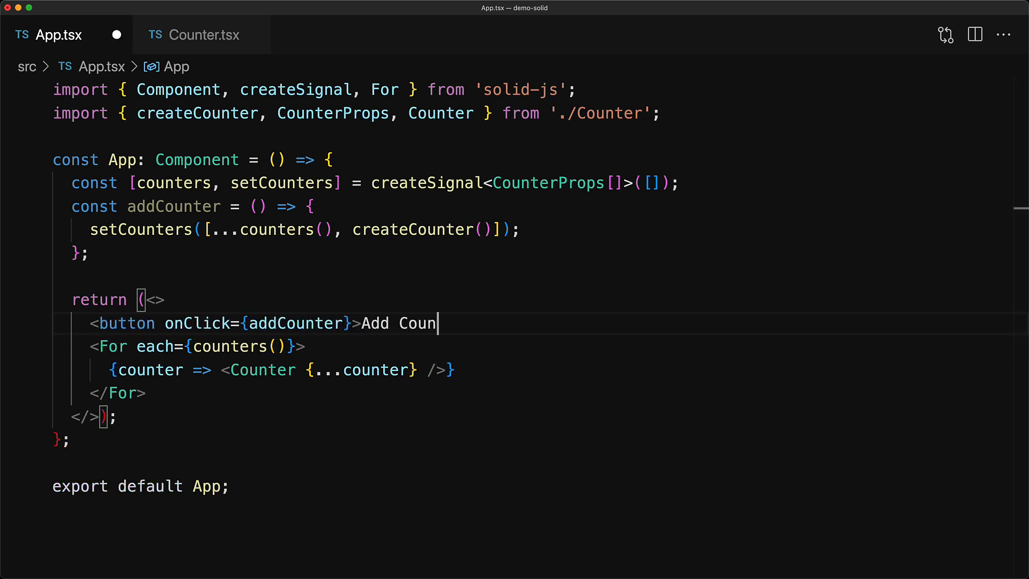
text(ter</button>)
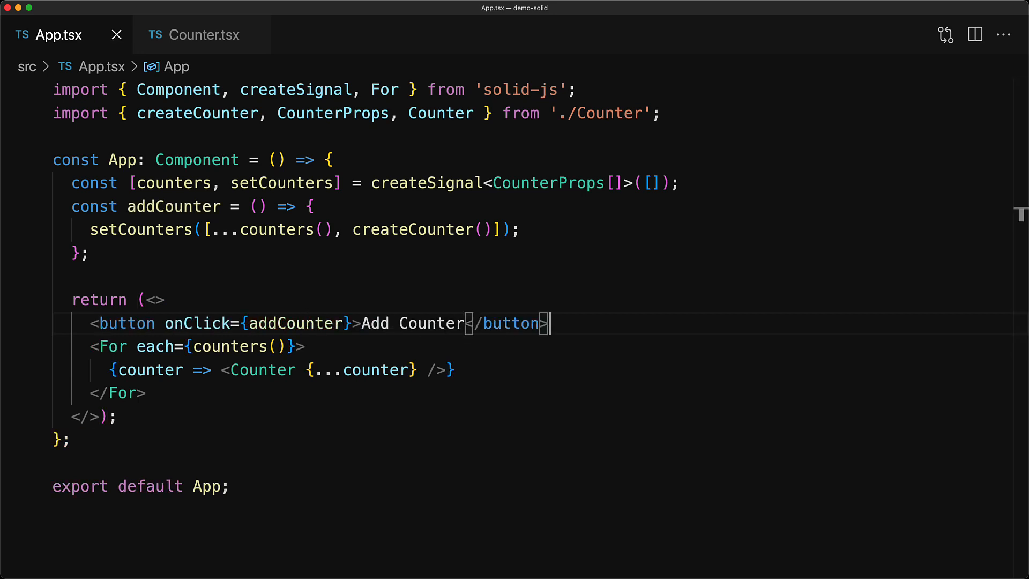
text(<p>Total Count: {counters().reduce((a, c) => a + c.)
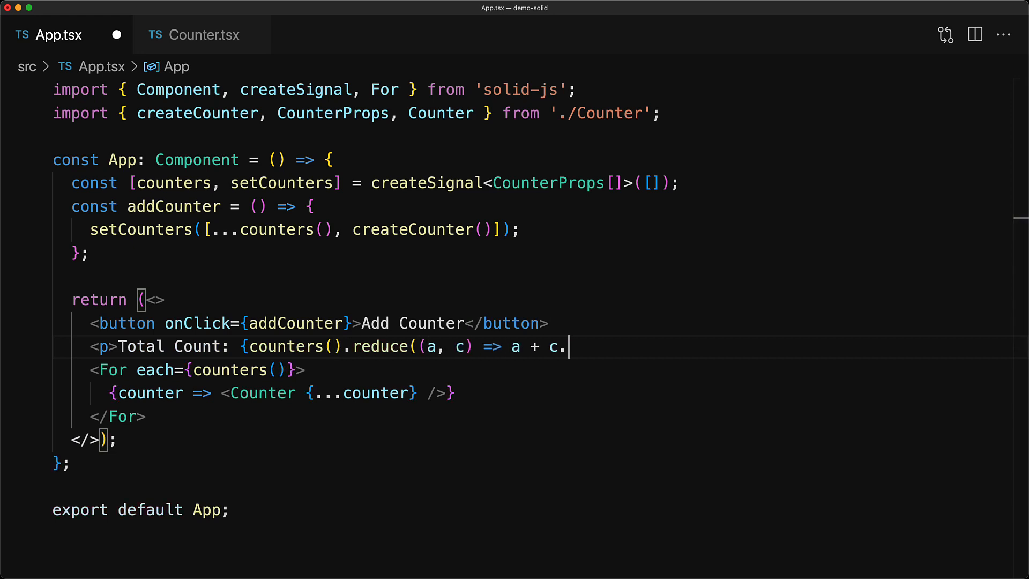
text(count(), 0}</p>)
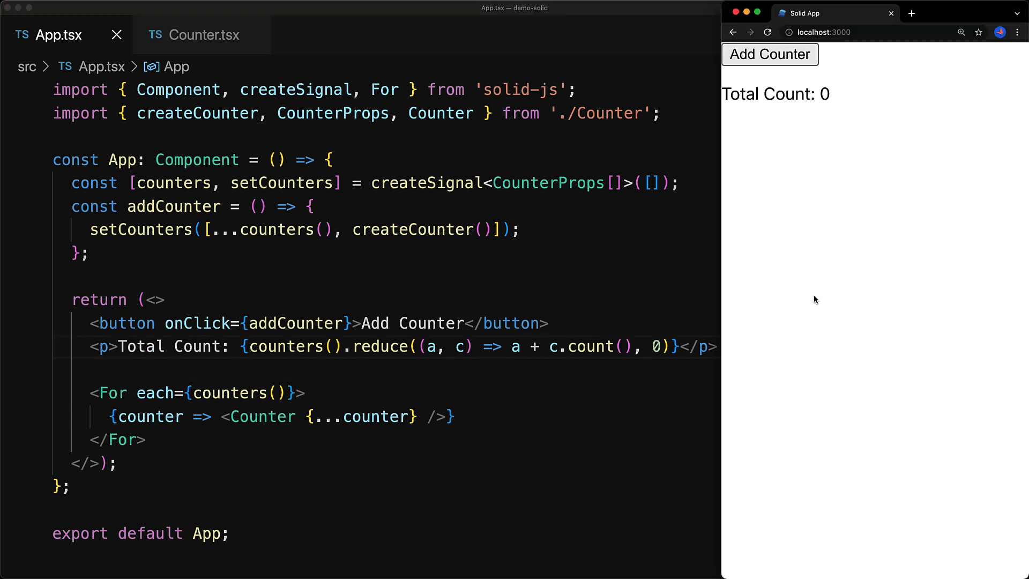
Add new counters with Add Counter and click the first and second counters to raise Total Count
click(769, 54)
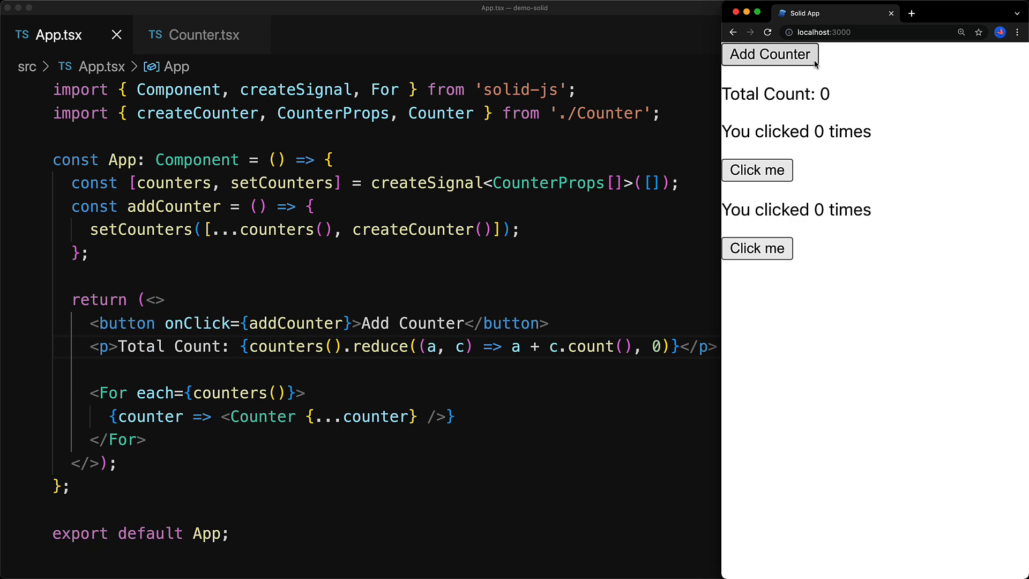
click(770, 54)
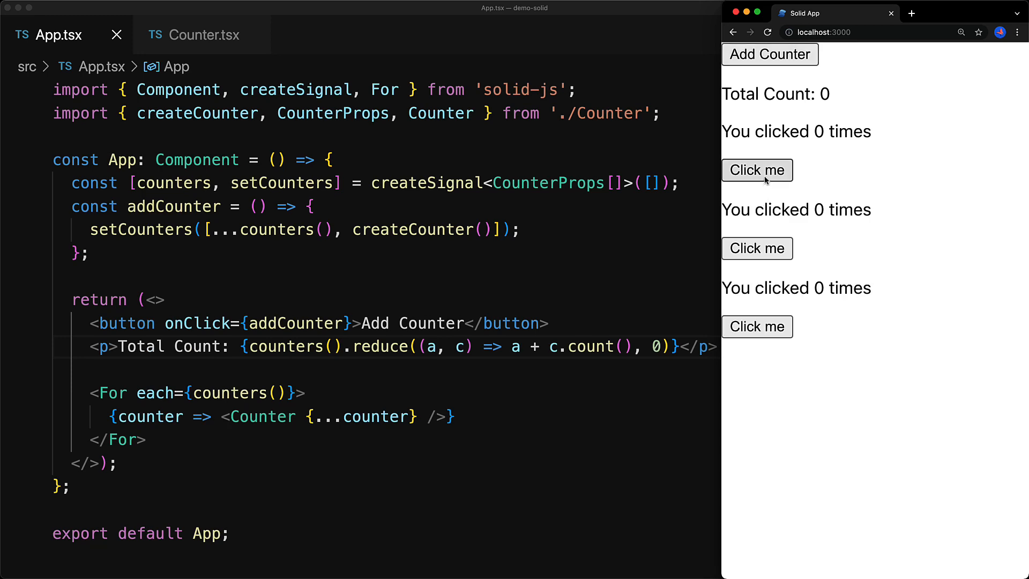
click(756, 247)
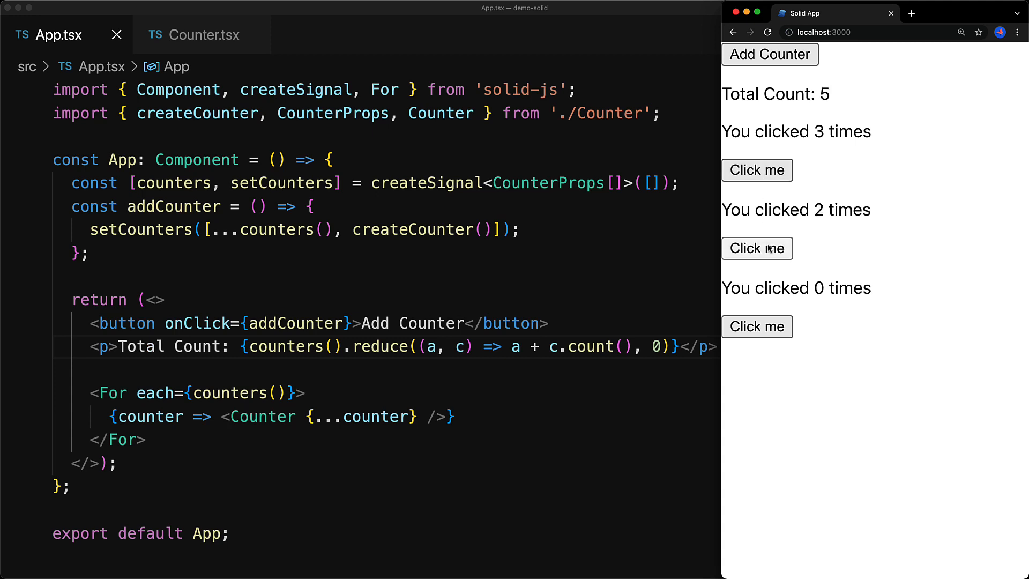
click(756, 326)
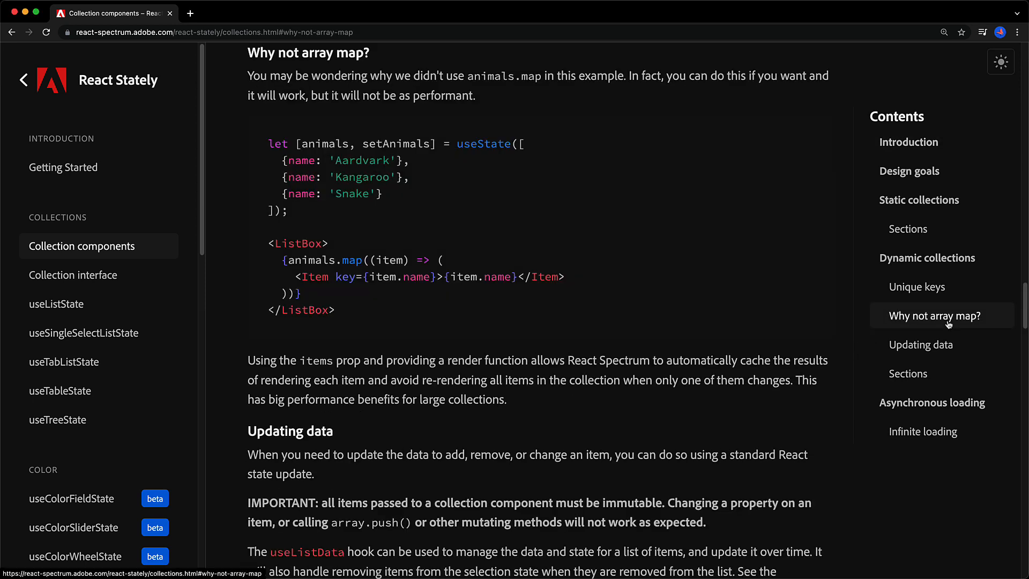
Scroll the React Stately collections page and jump to its 'Why not array map?' section
scroll(down, 3)
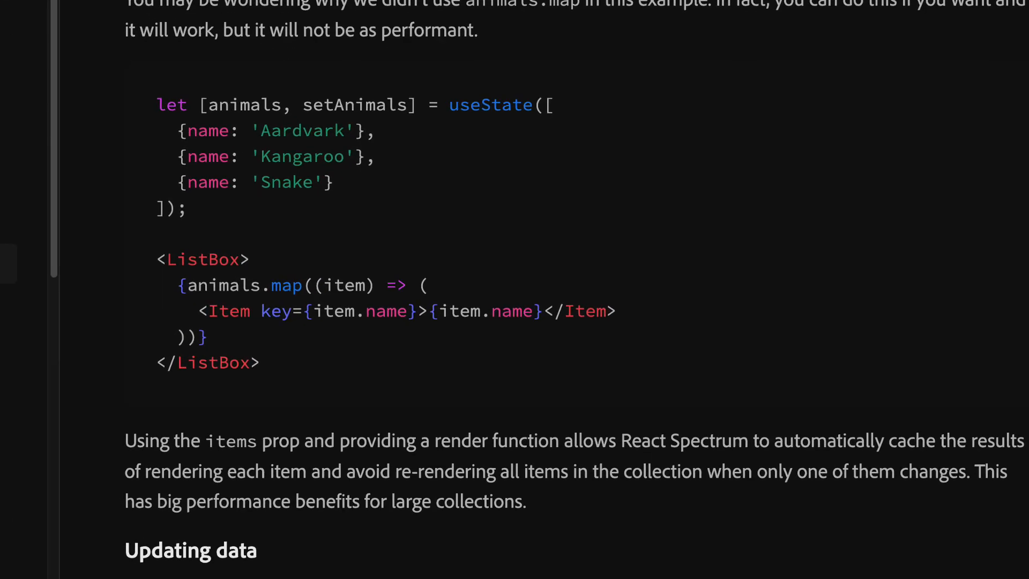
scroll(down, 3)
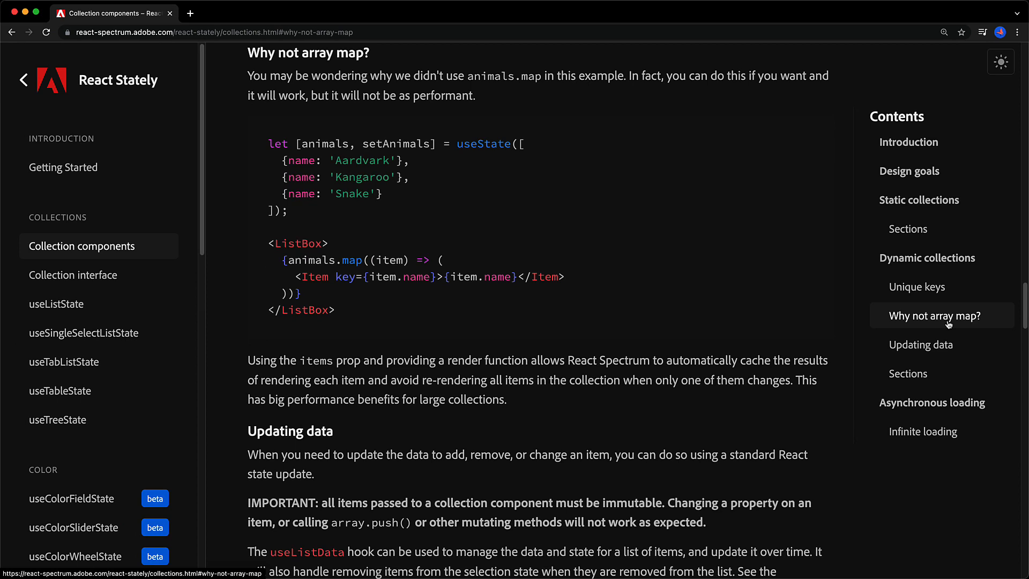
click(916, 287)
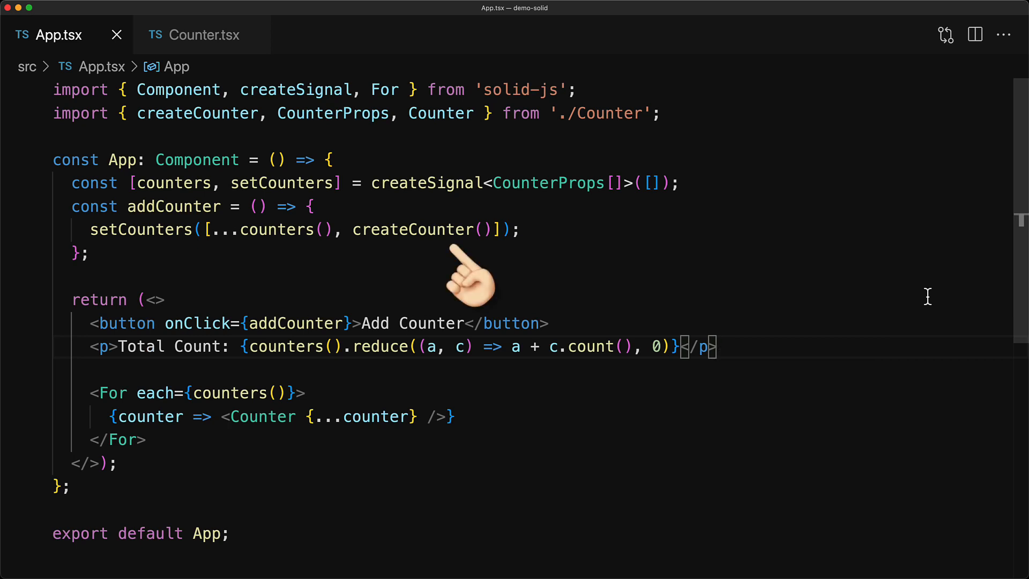
mouse_move(498, 417)
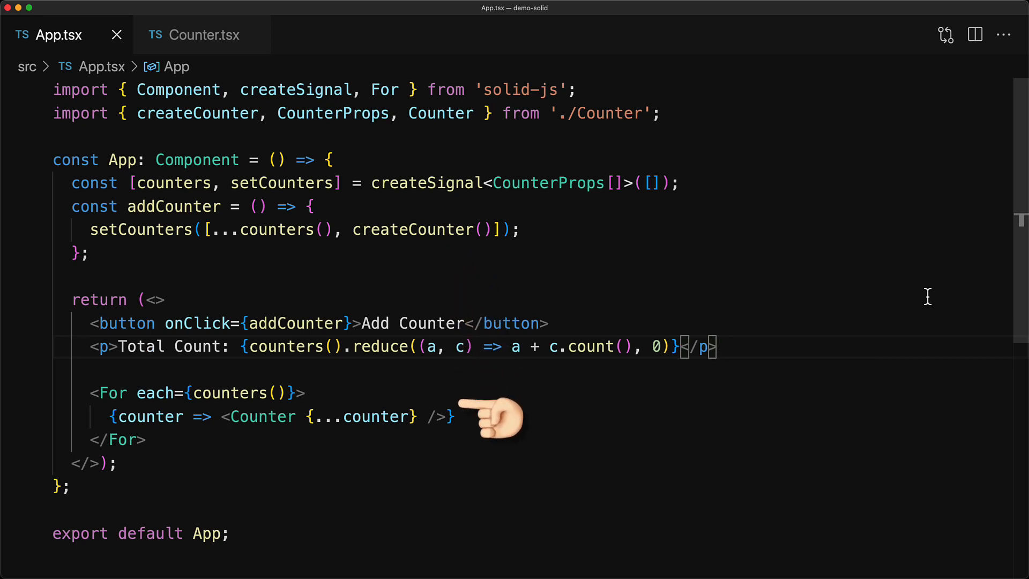